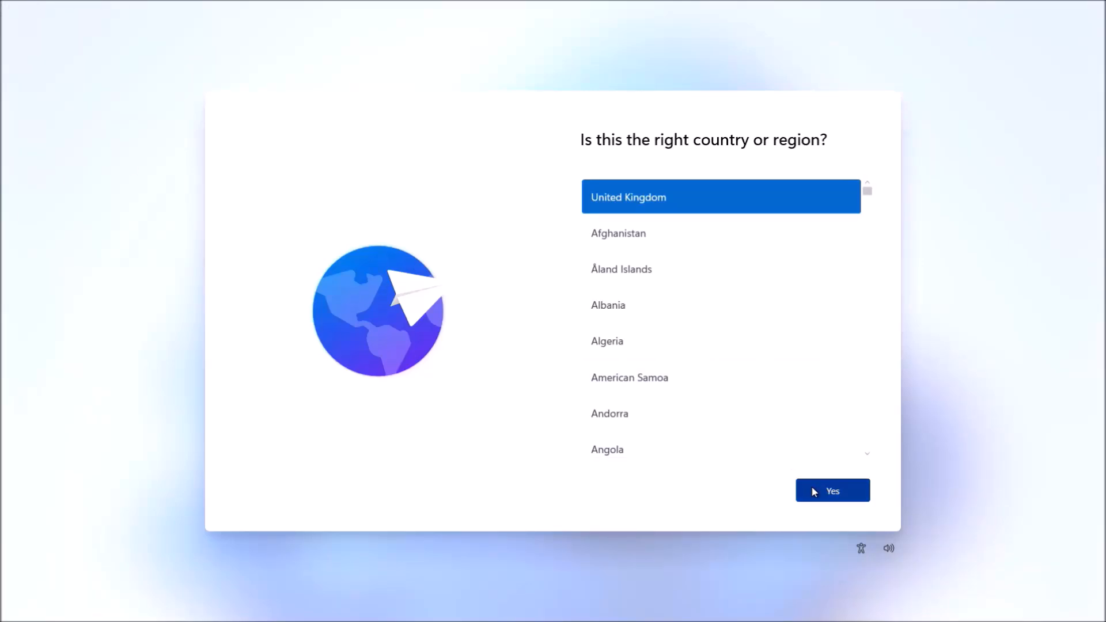
# Confirm United Kingdom region and keyboard, connect to BT-NQCKMG WiFi, and continue to the update check.
pyautogui.click(832, 490)
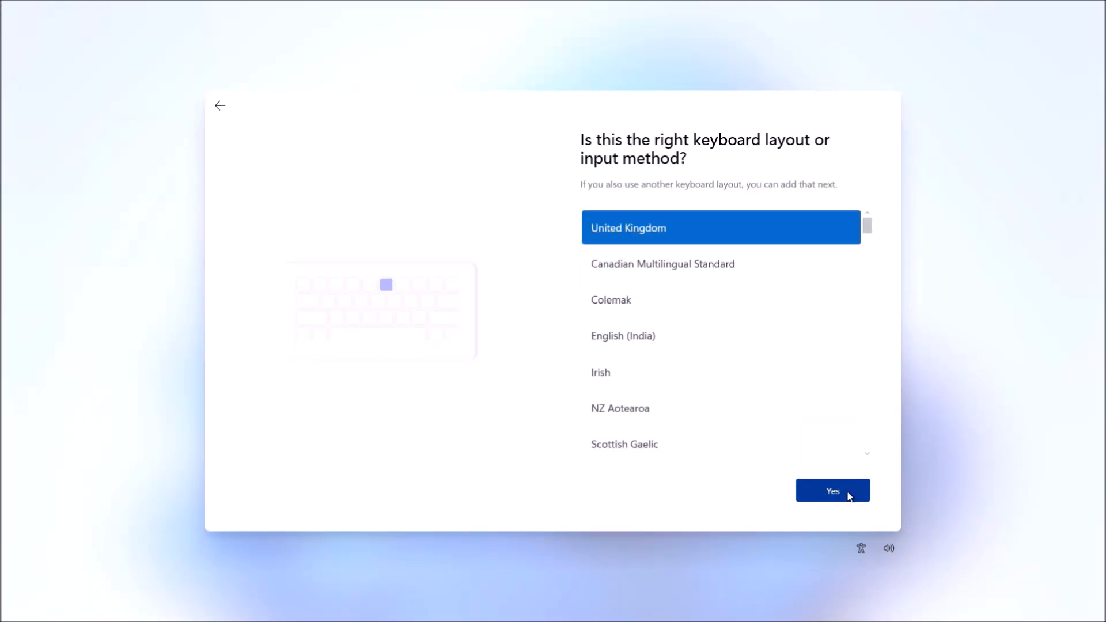
pyautogui.click(832, 491)
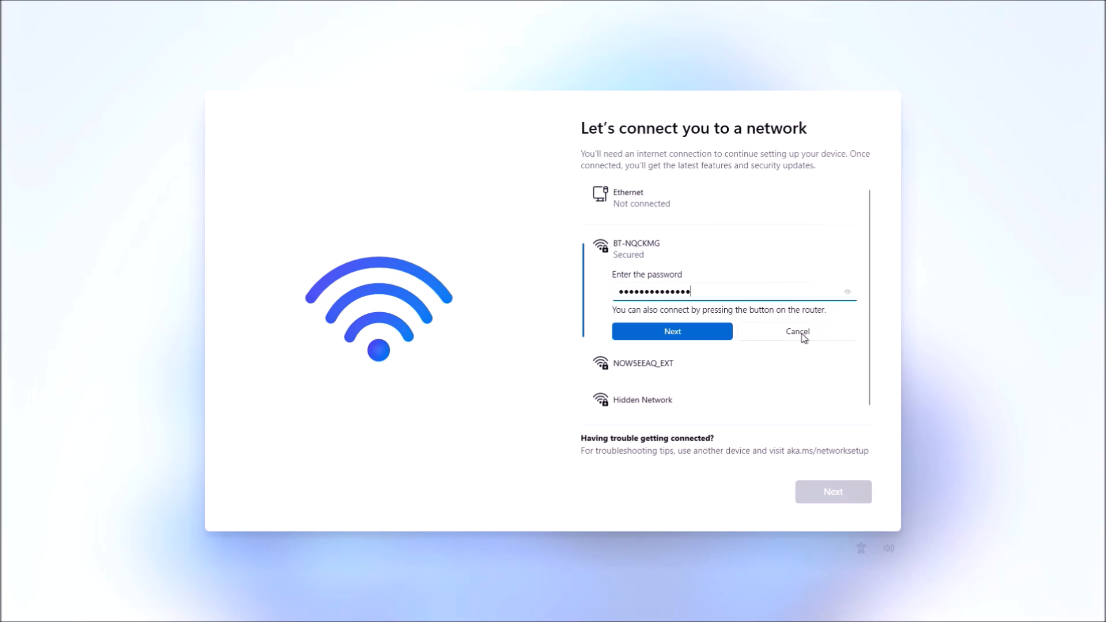
pyautogui.click(670, 332)
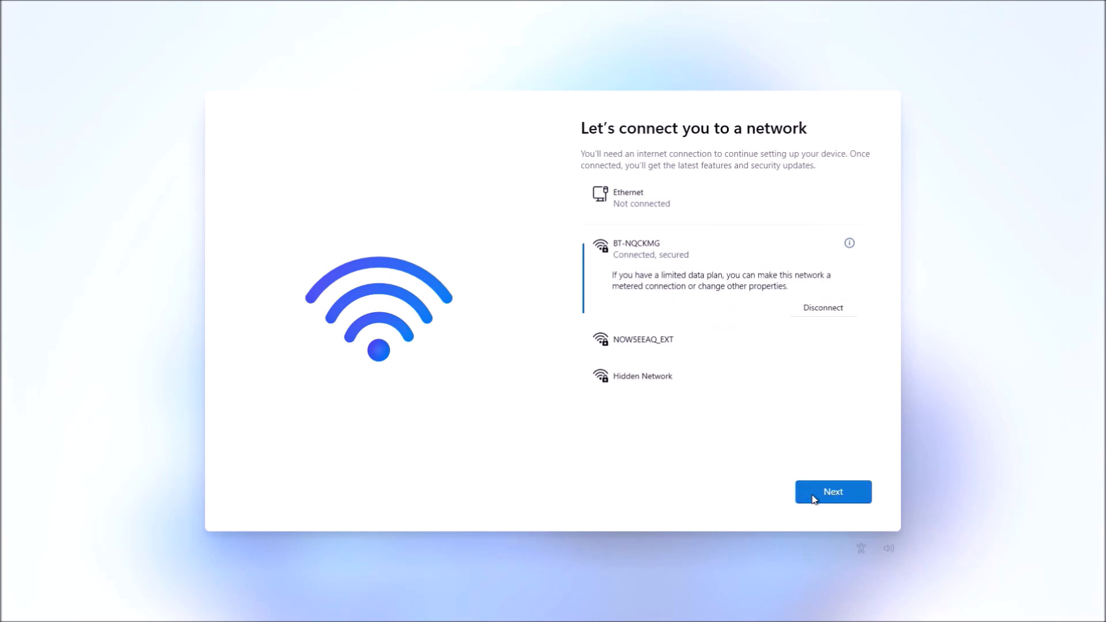
pyautogui.click(833, 492)
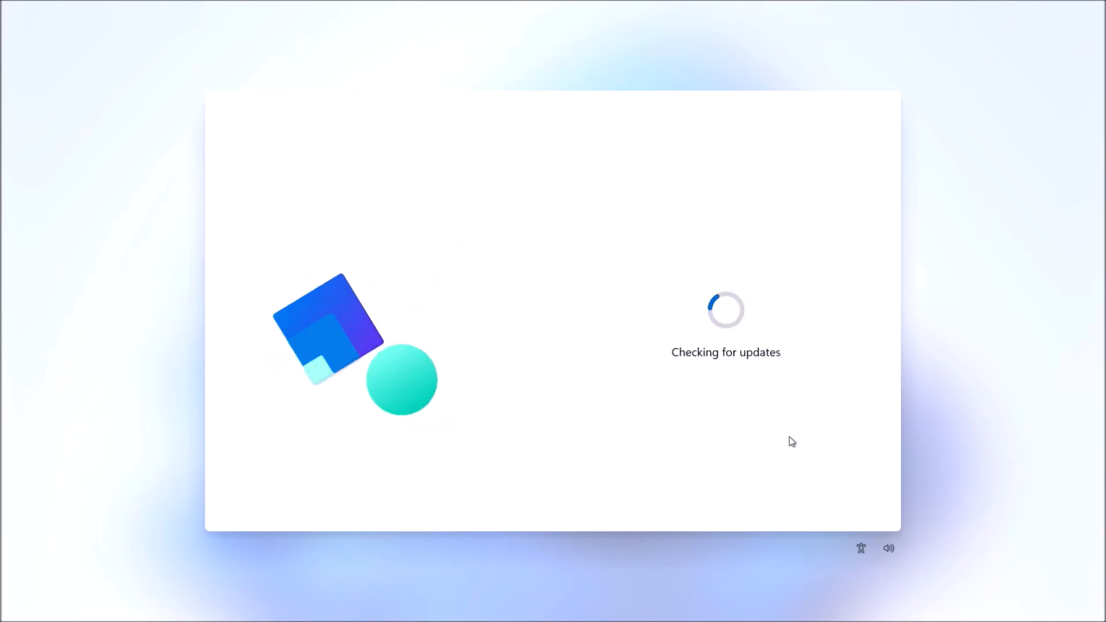
pyautogui.moveTo(791, 407)
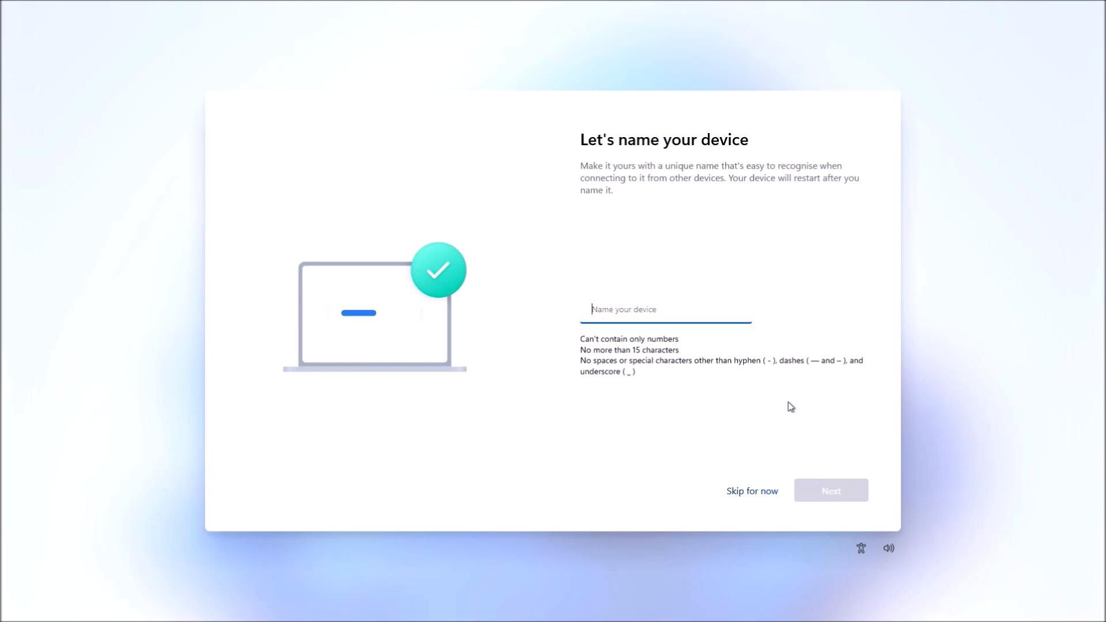
# Name the device 'Opt' and continue to the setup-type choice.
pyautogui.write('OptiPlex-')
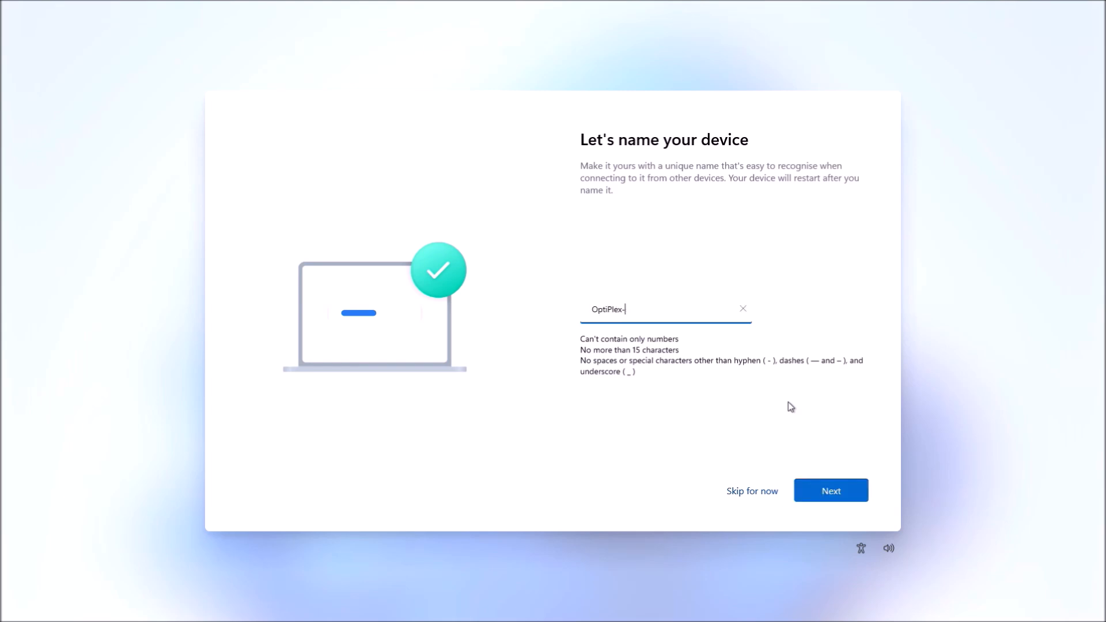
pyautogui.click(831, 491)
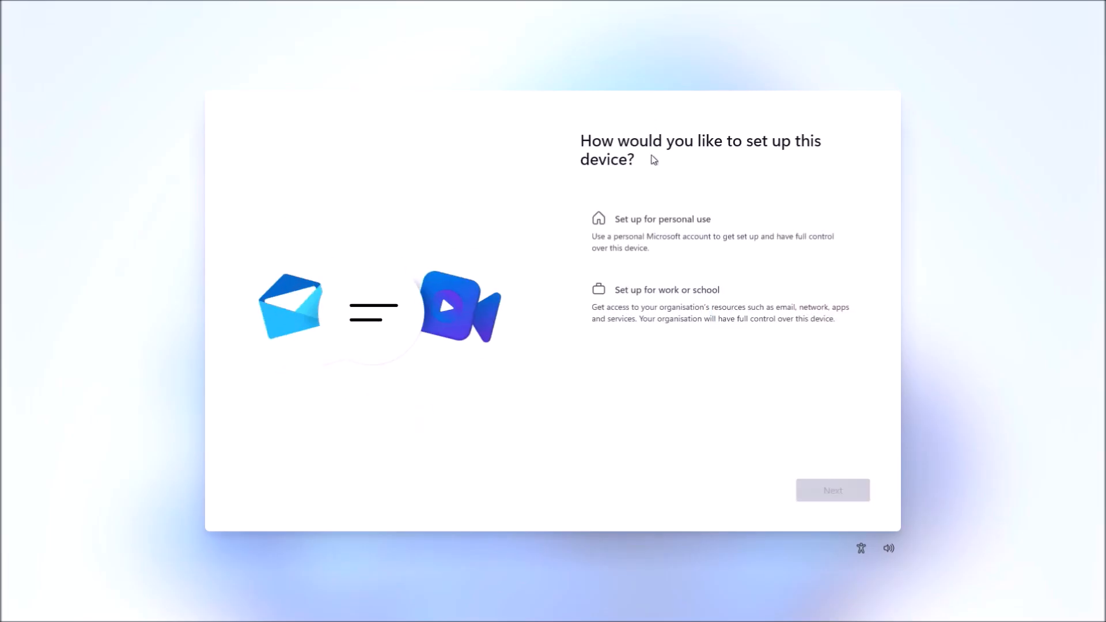
# Choose Set up for personal use and proceed to the Microsoft account sign-in.
pyautogui.click(719, 233)
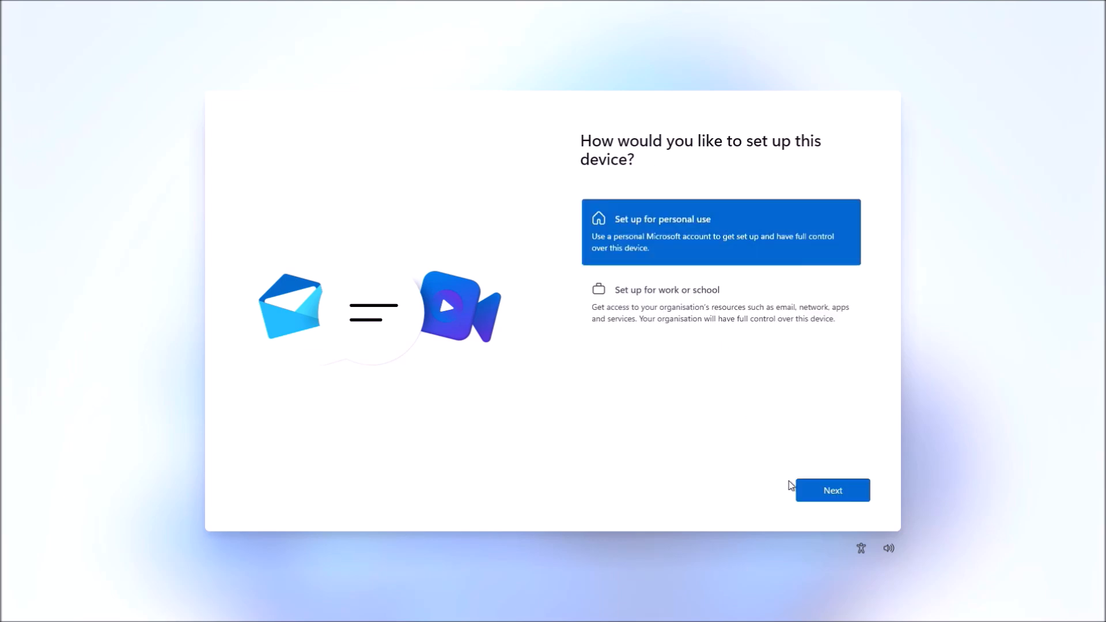
pyautogui.click(832, 491)
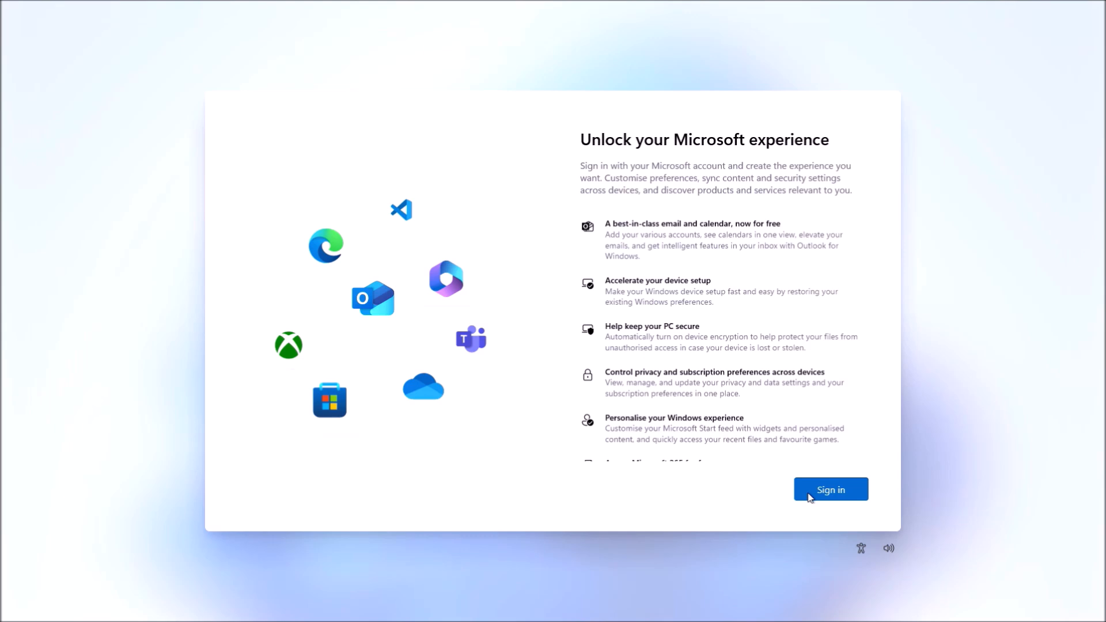
pyautogui.click(831, 490)
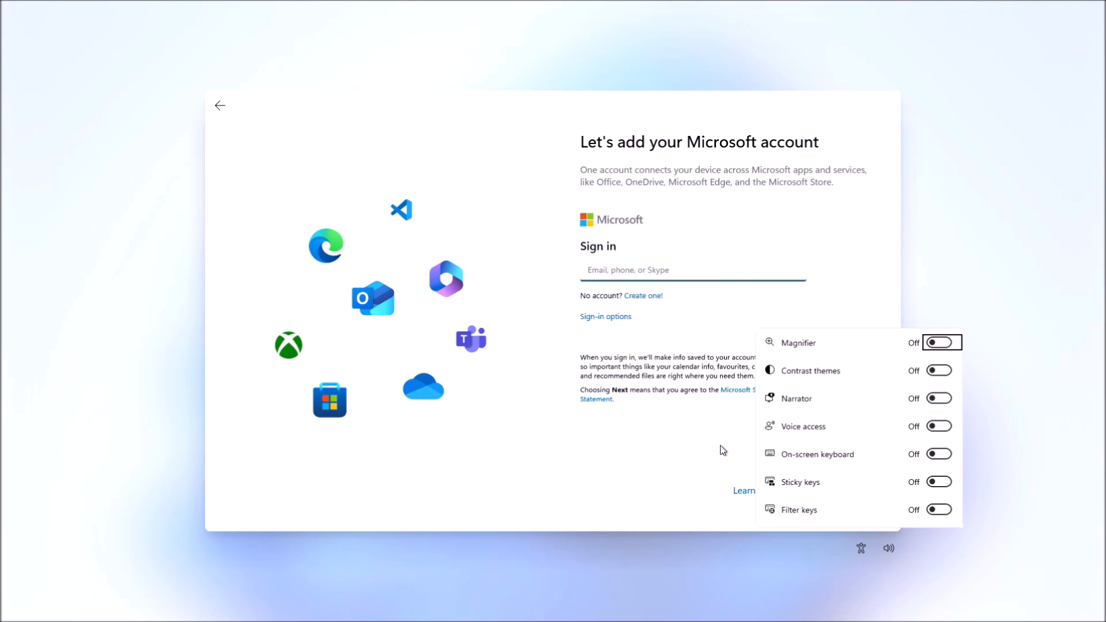
# Dismiss the locked-account error, submit dummy address 'a', and reach the accessibility quick settings.
pyautogui.write('a')
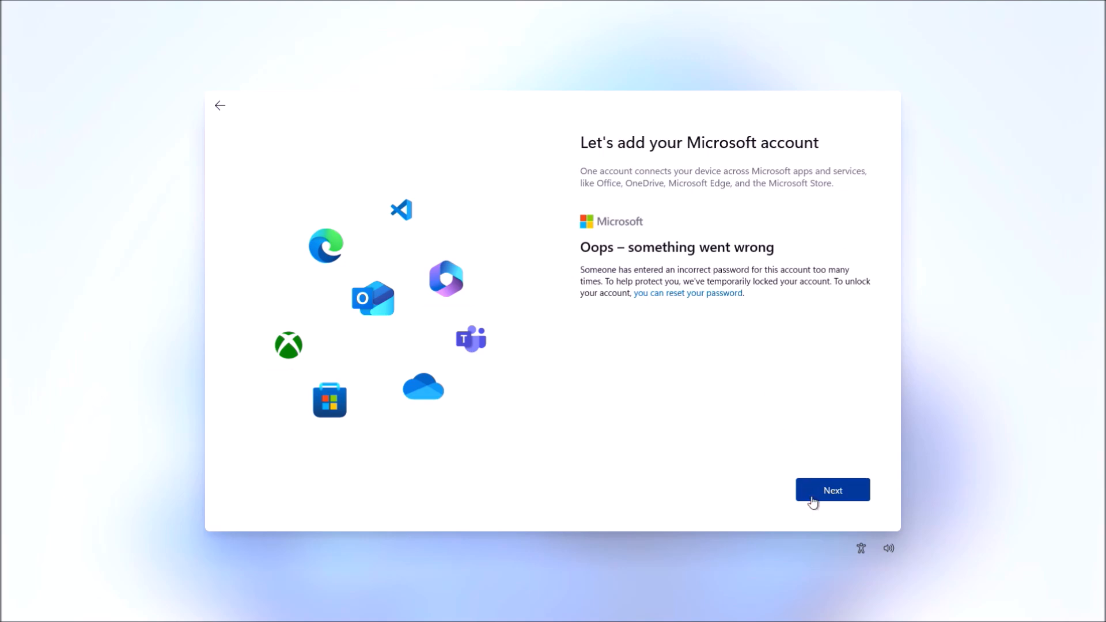
pyautogui.click(832, 489)
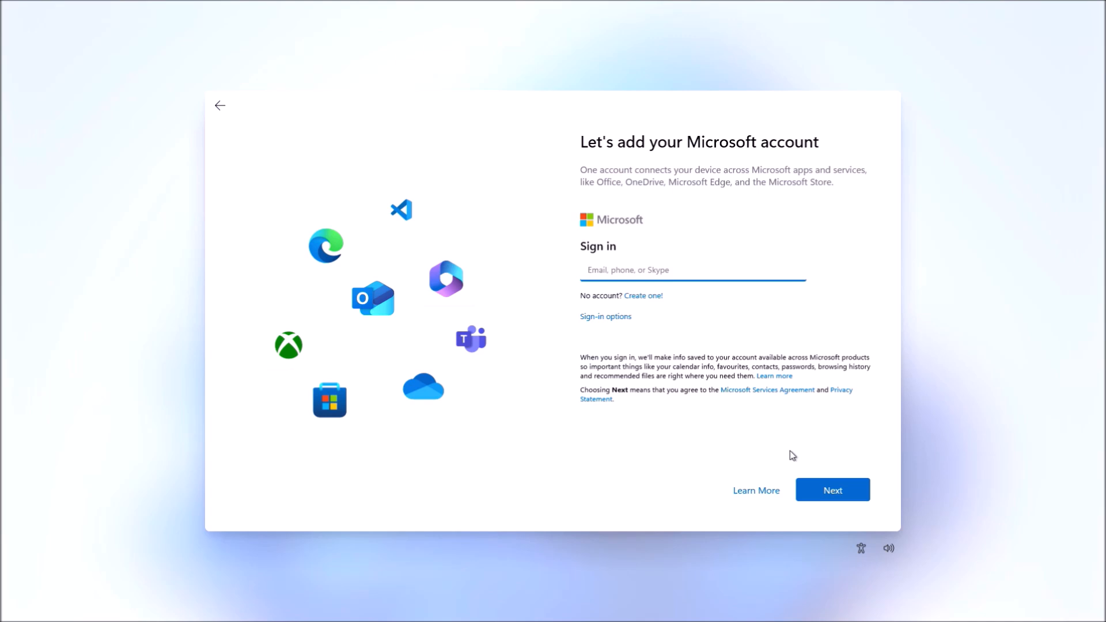
pyautogui.click(691, 269)
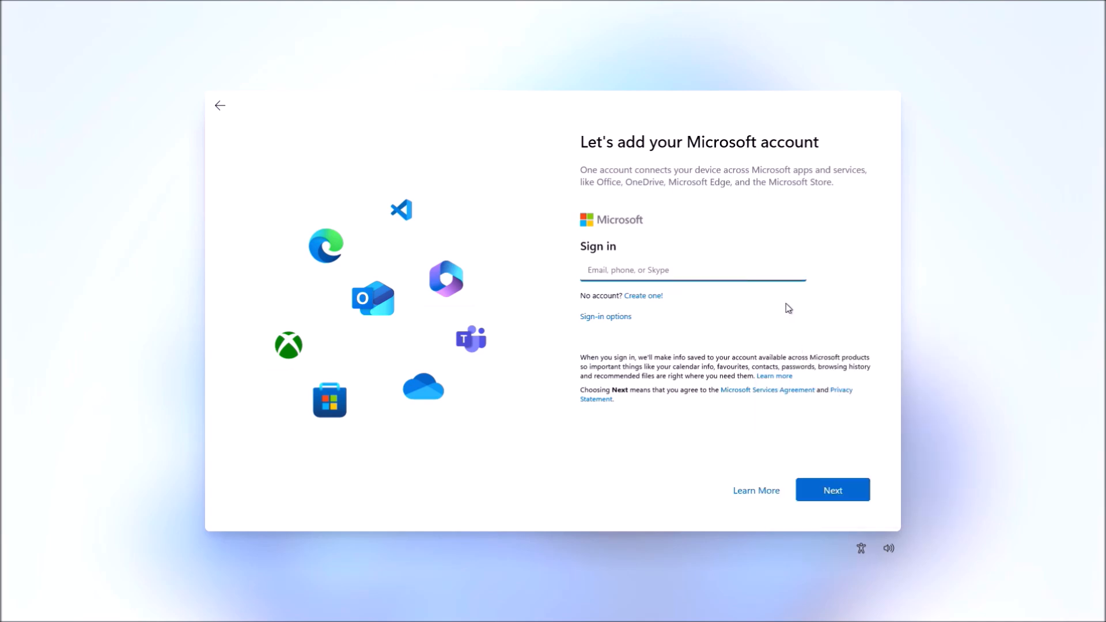
pyautogui.write('a')
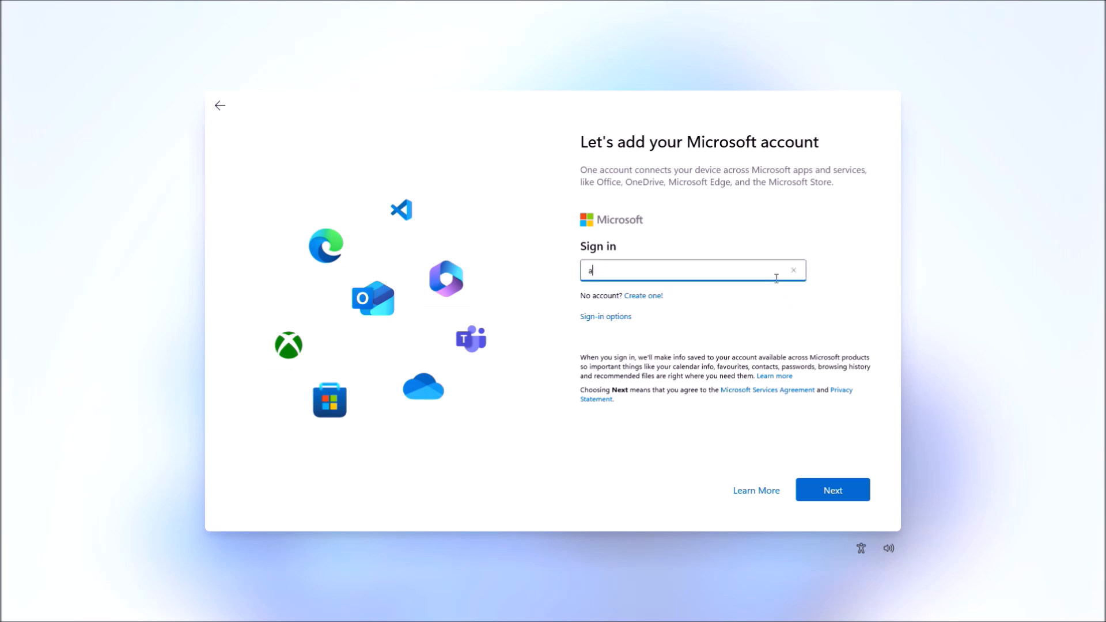
pyautogui.click(831, 490)
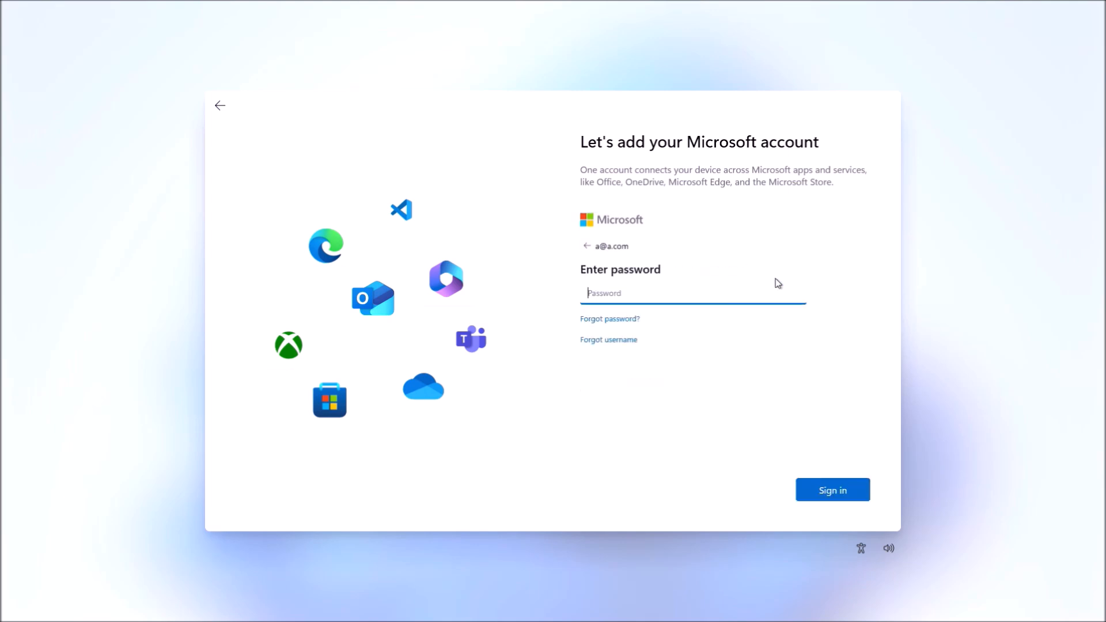
pyautogui.click(860, 549)
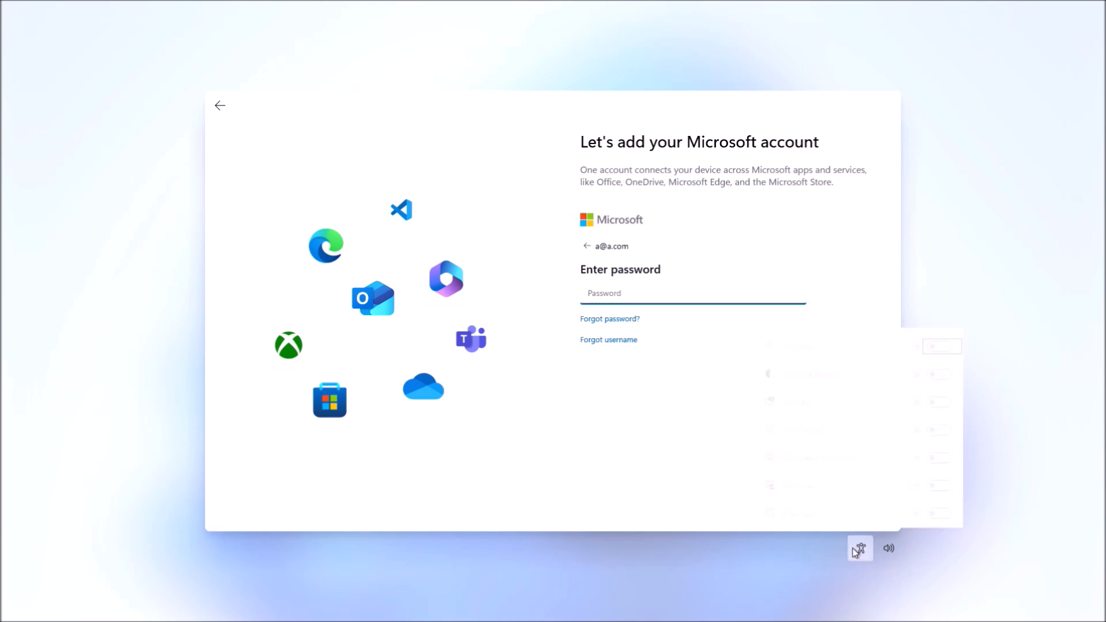
# From accessibility, reach Windows Settings' Network & internet page and switch WiFi off.
pyautogui.click(692, 292)
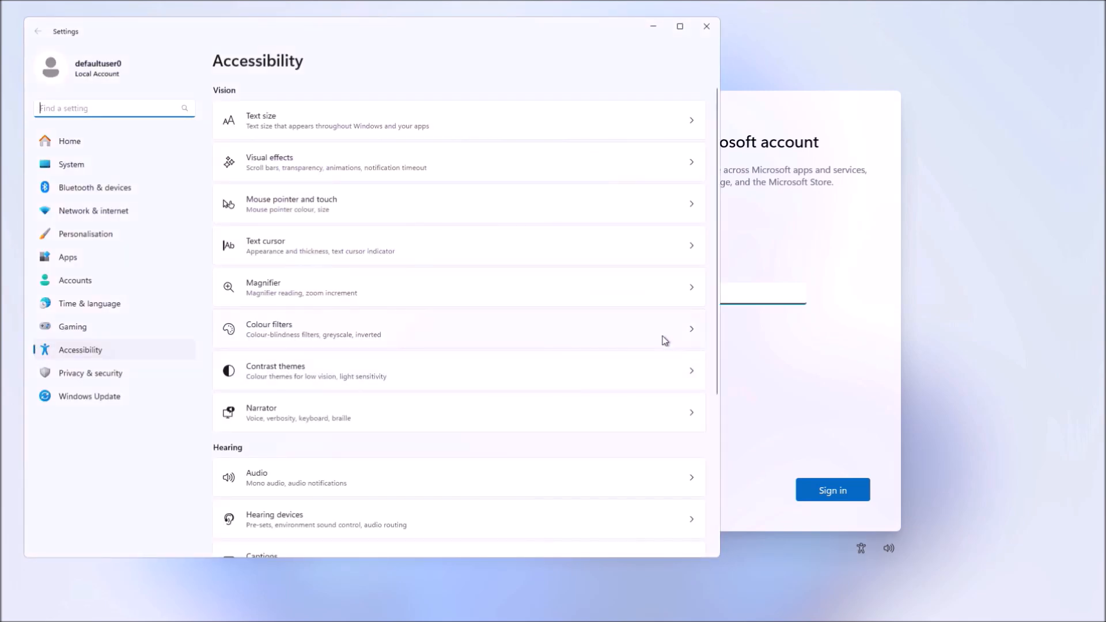
pyautogui.scroll(-3)
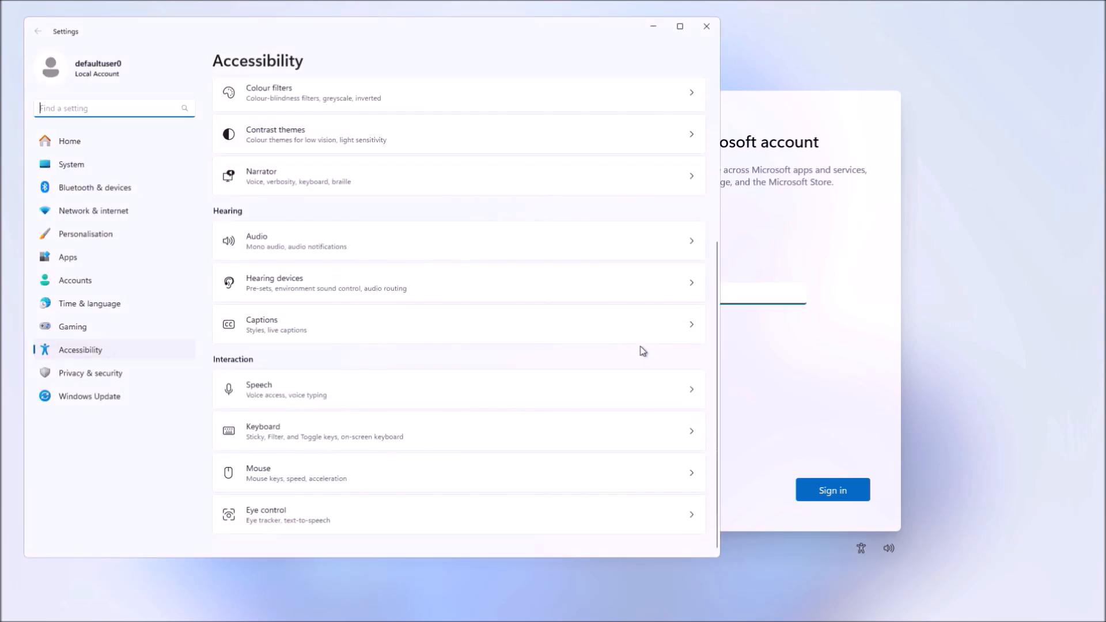
pyautogui.scroll(3)
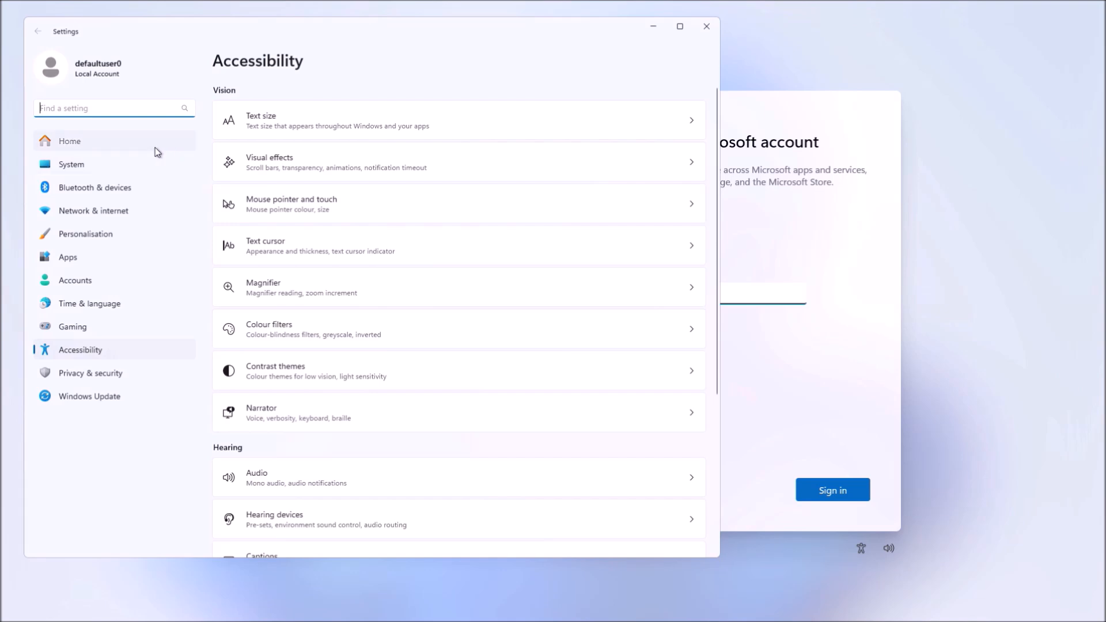
pyautogui.click(94, 210)
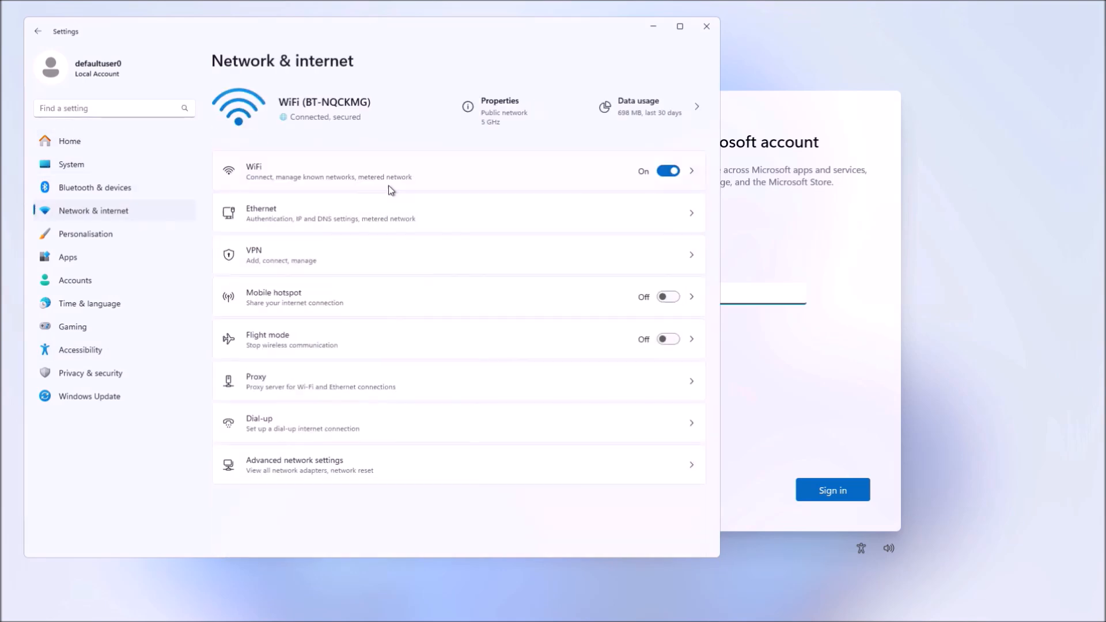
pyautogui.click(666, 171)
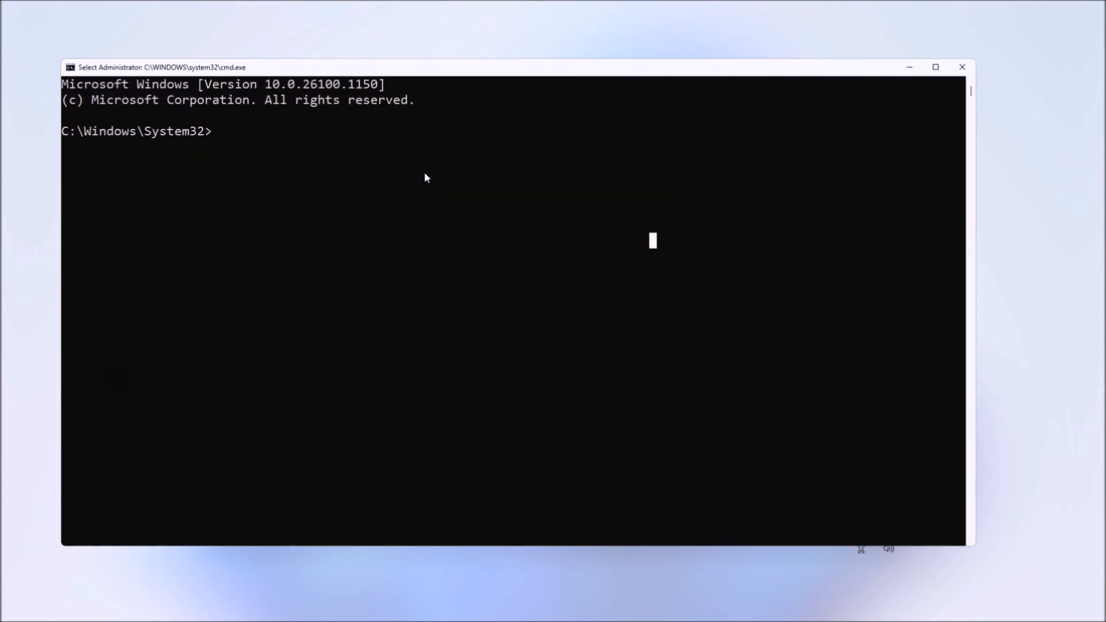
# Run OOBE\BYPASSNRO in Command Prompt to restart setup without the network requirement.
pyautogui.write('OOBE')
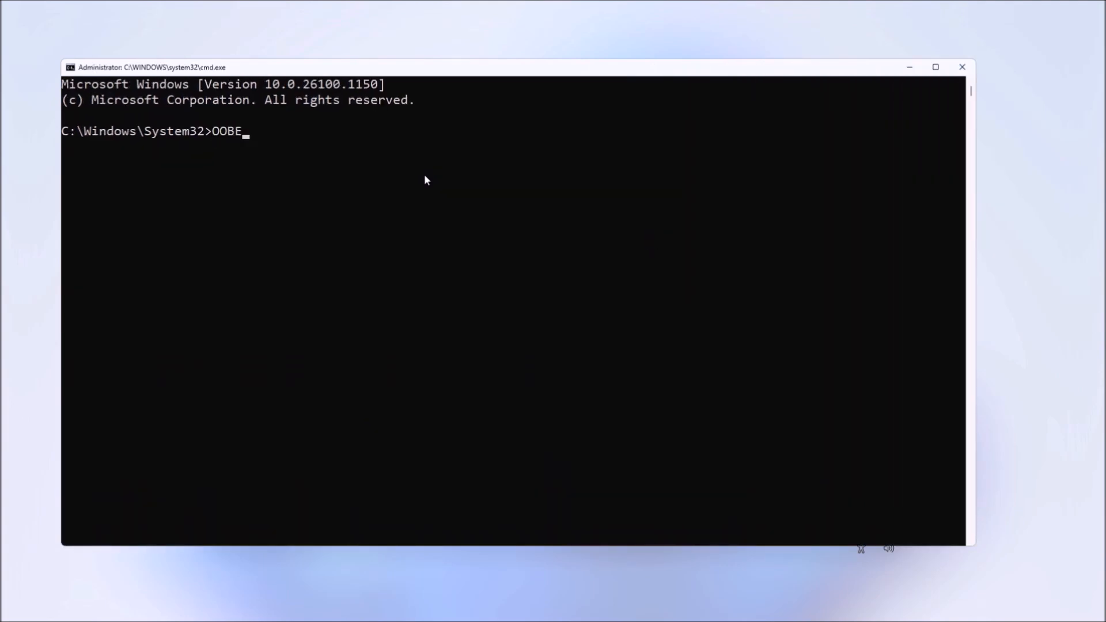
pyautogui.write('\\BY')
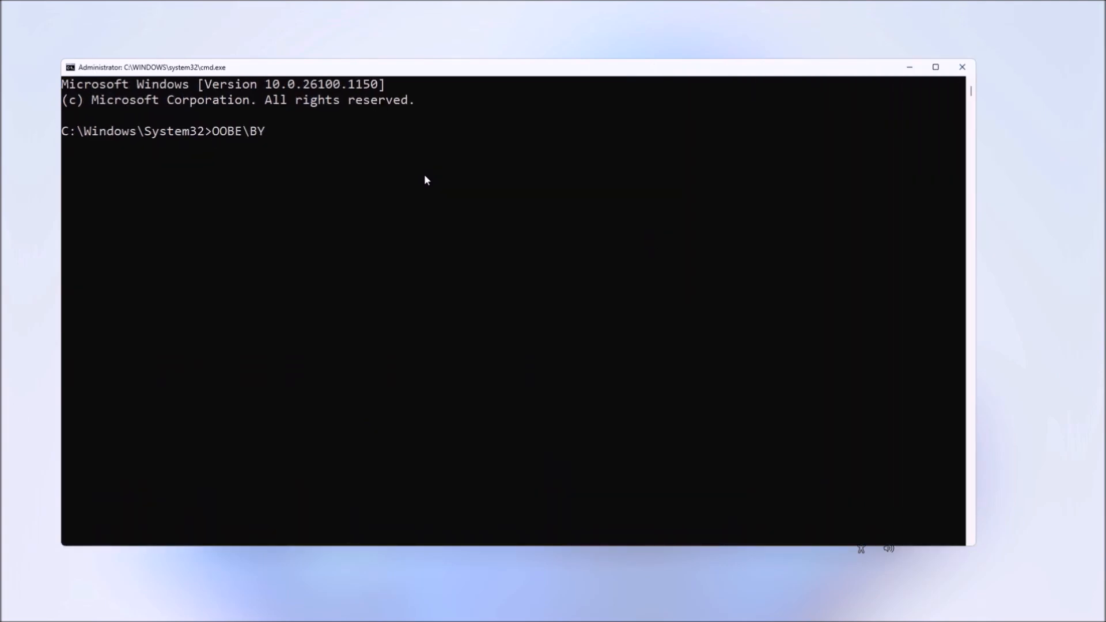
pyautogui.write('PASSNRO')
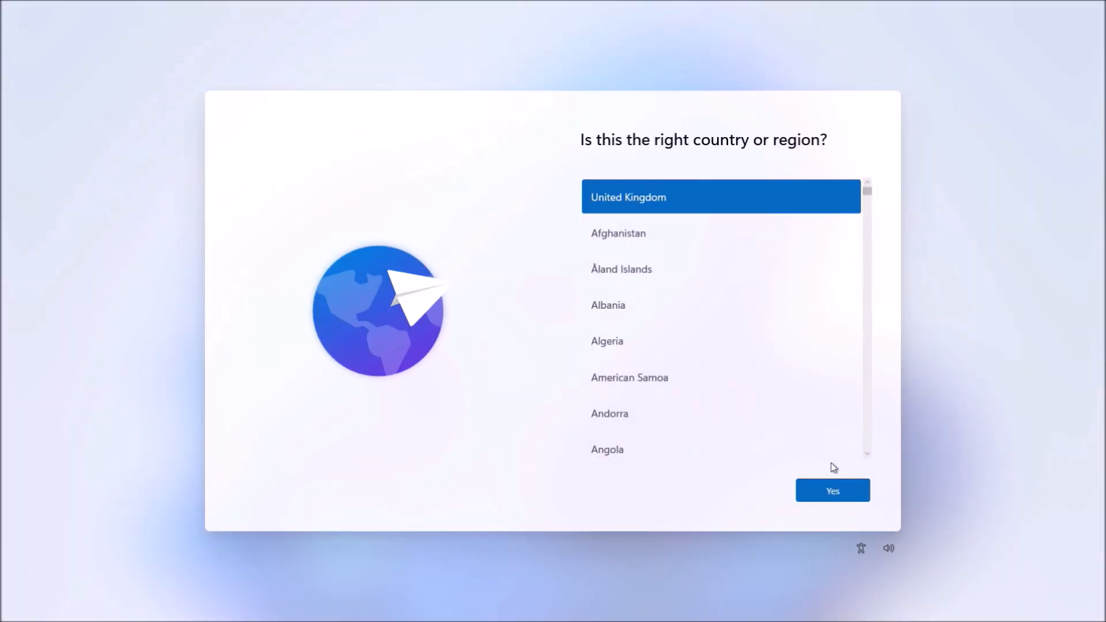
# Reconfirm United Kingdom region and keyboard, then choose I don't have internet.
pyautogui.click(832, 491)
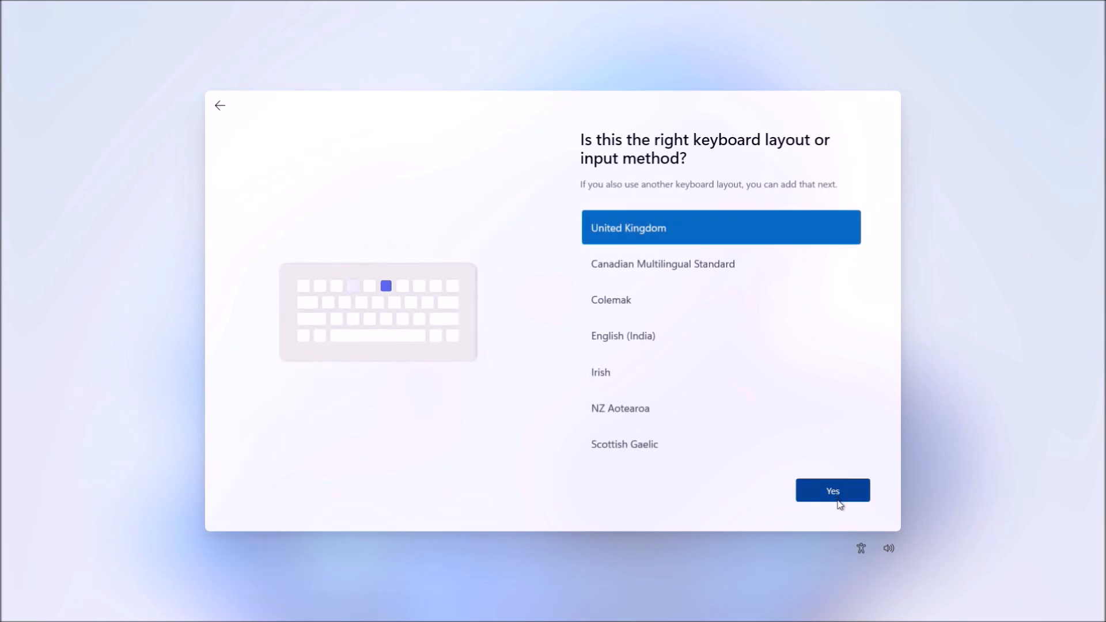
pyautogui.click(831, 491)
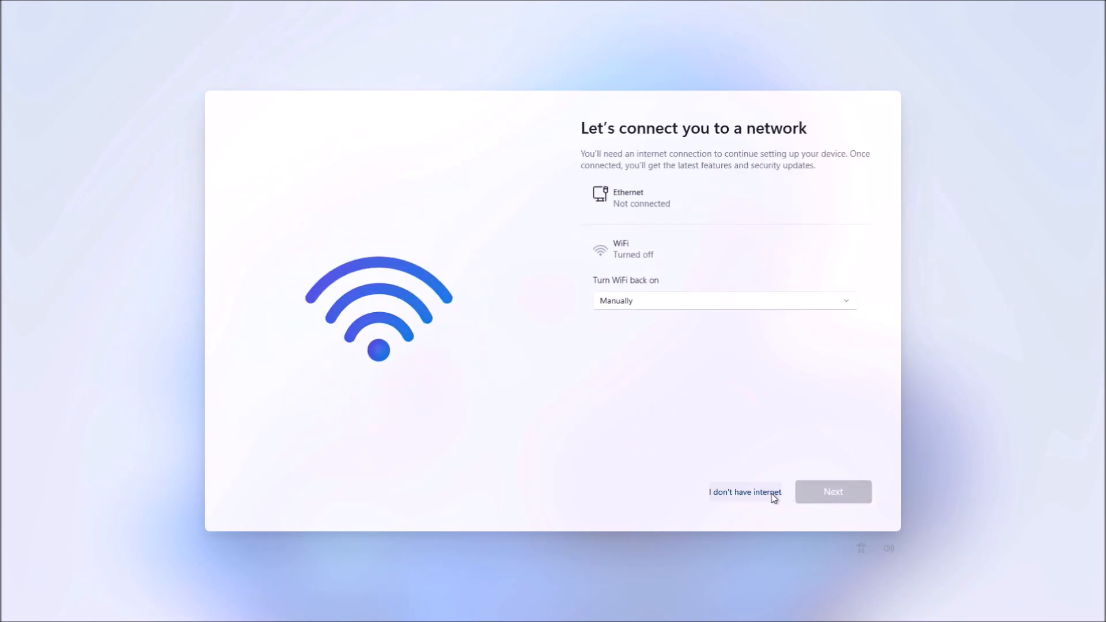
pyautogui.click(744, 492)
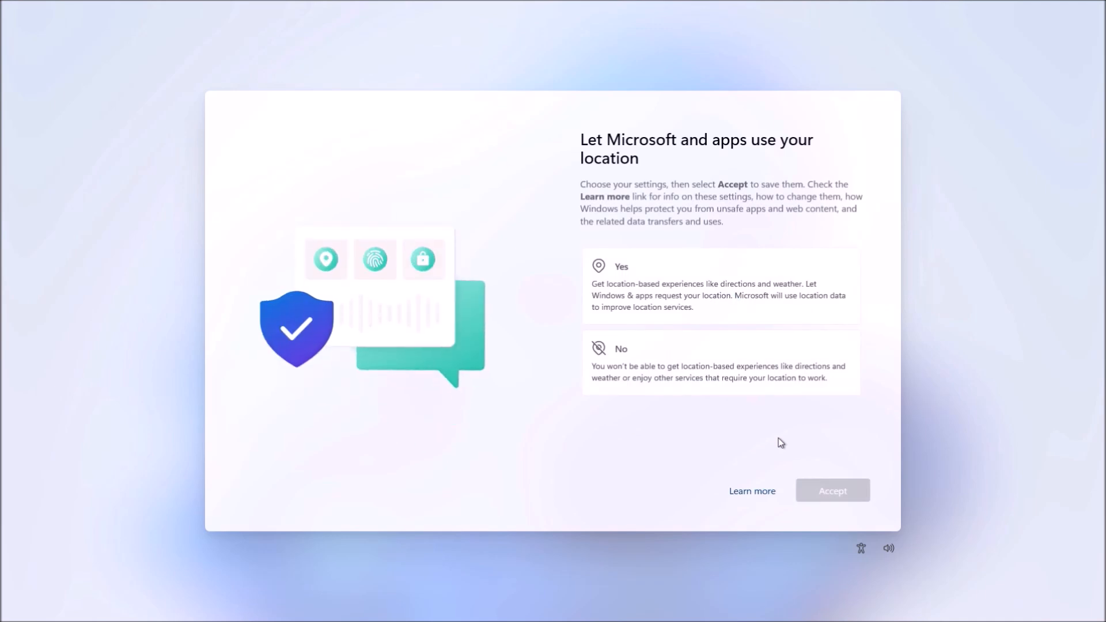
# Accept the location, Find my device, diagnostic data and tailored experiences choices to reach the desktop.
pyautogui.click(832, 491)
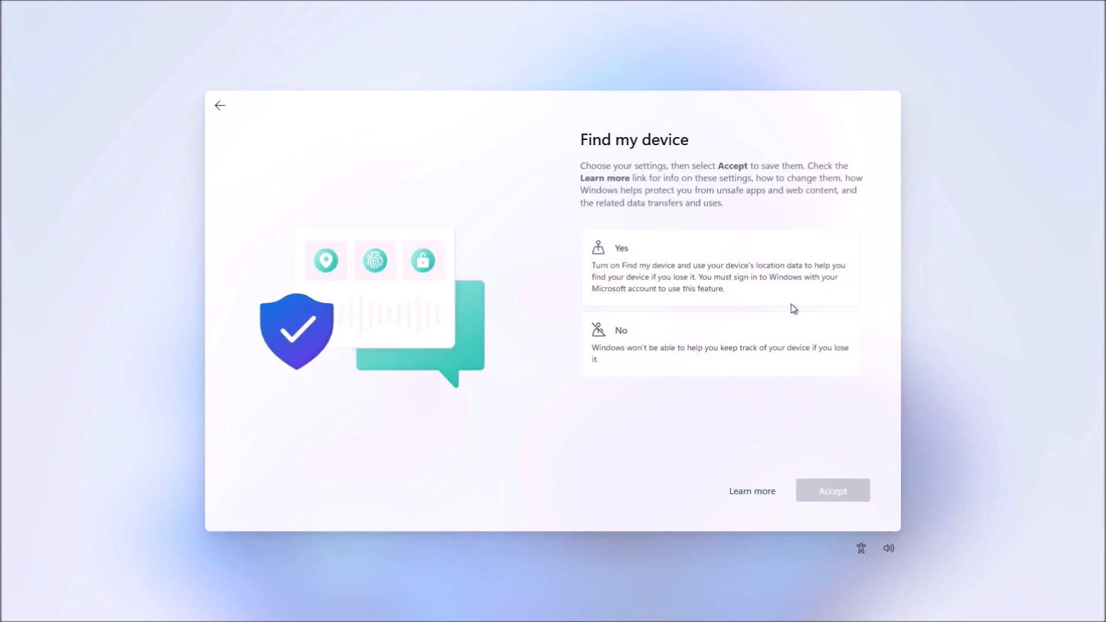
pyautogui.click(832, 491)
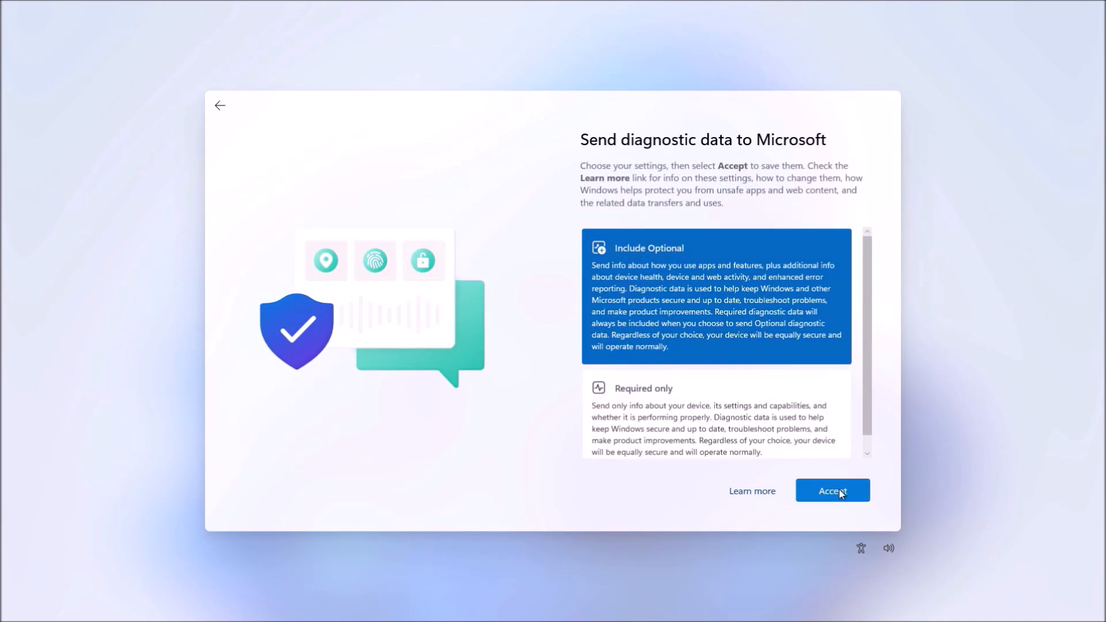
pyautogui.click(832, 491)
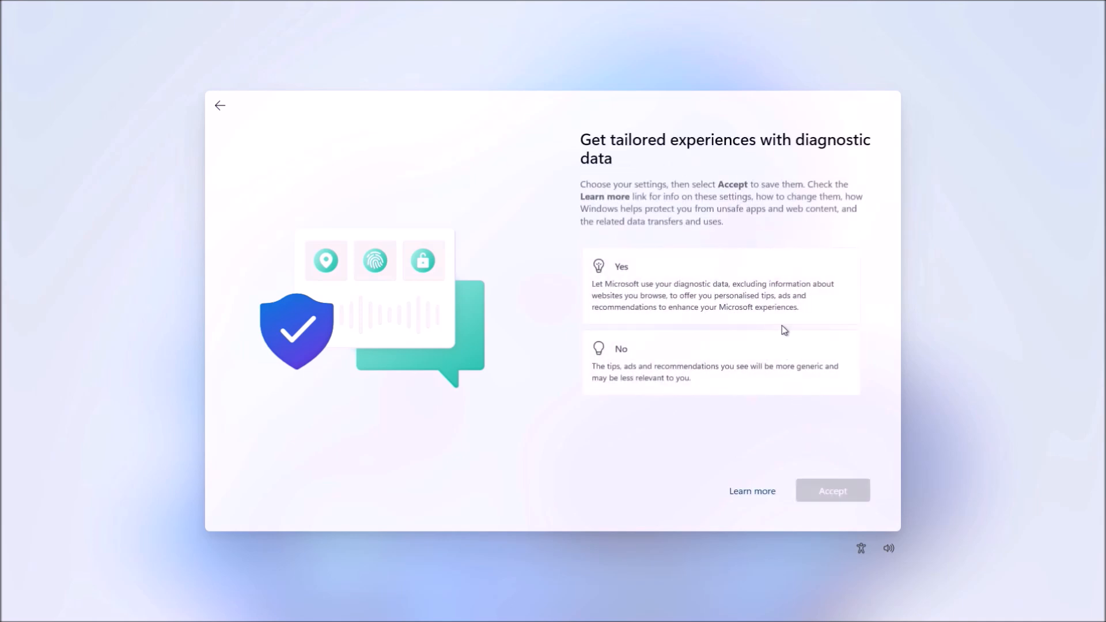
pyautogui.click(832, 490)
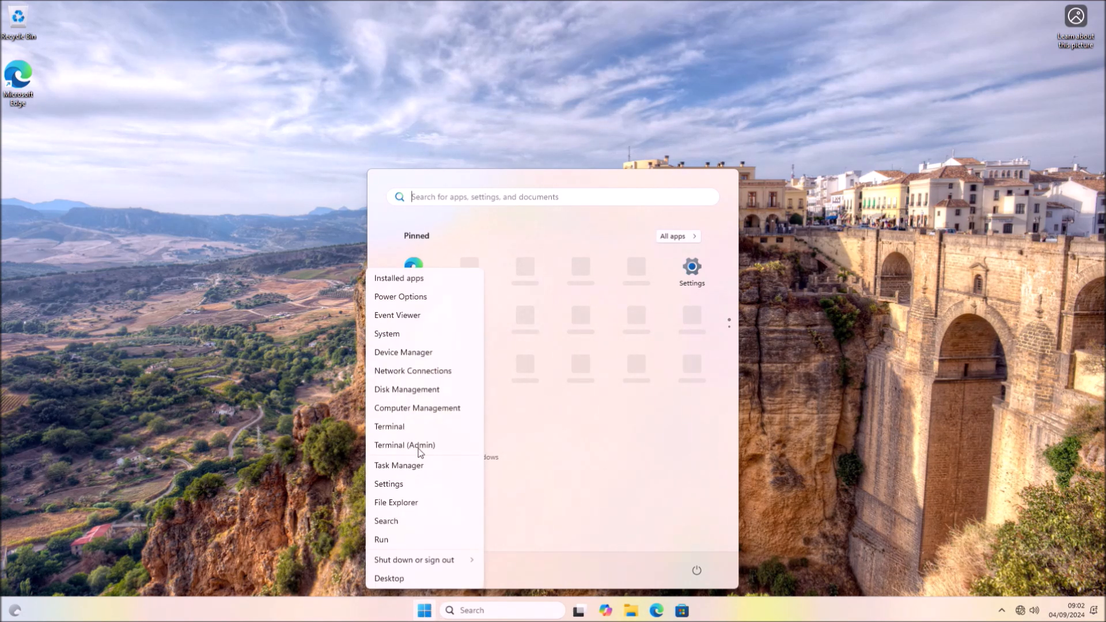
# From the desktop, reach Settings' Network & internet page and switch WiFi back on.
pyautogui.click(388, 484)
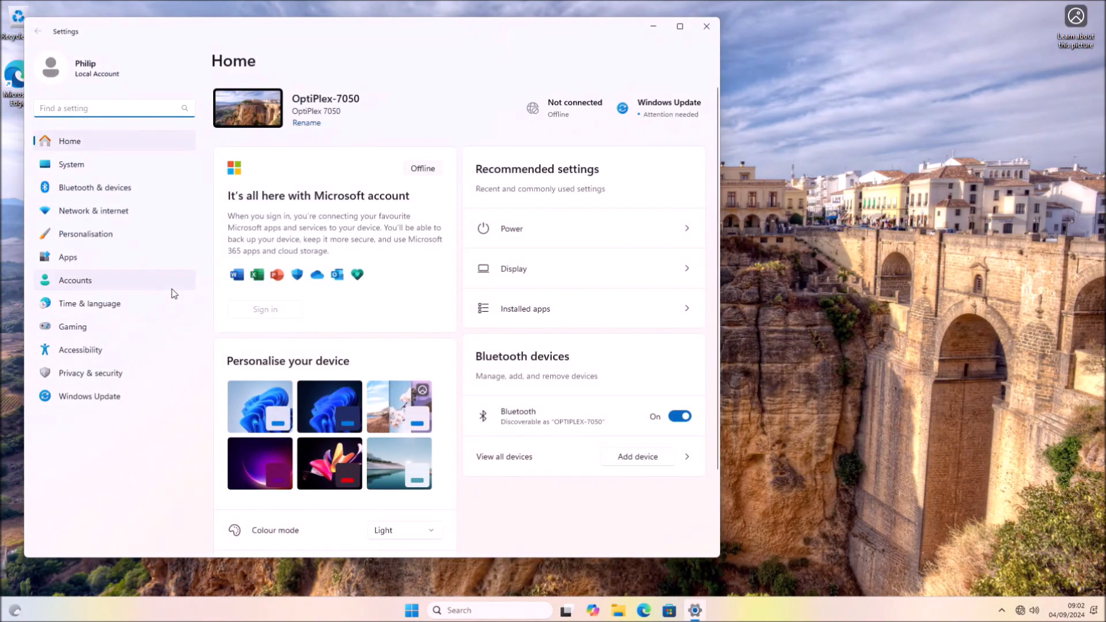
pyautogui.click(92, 210)
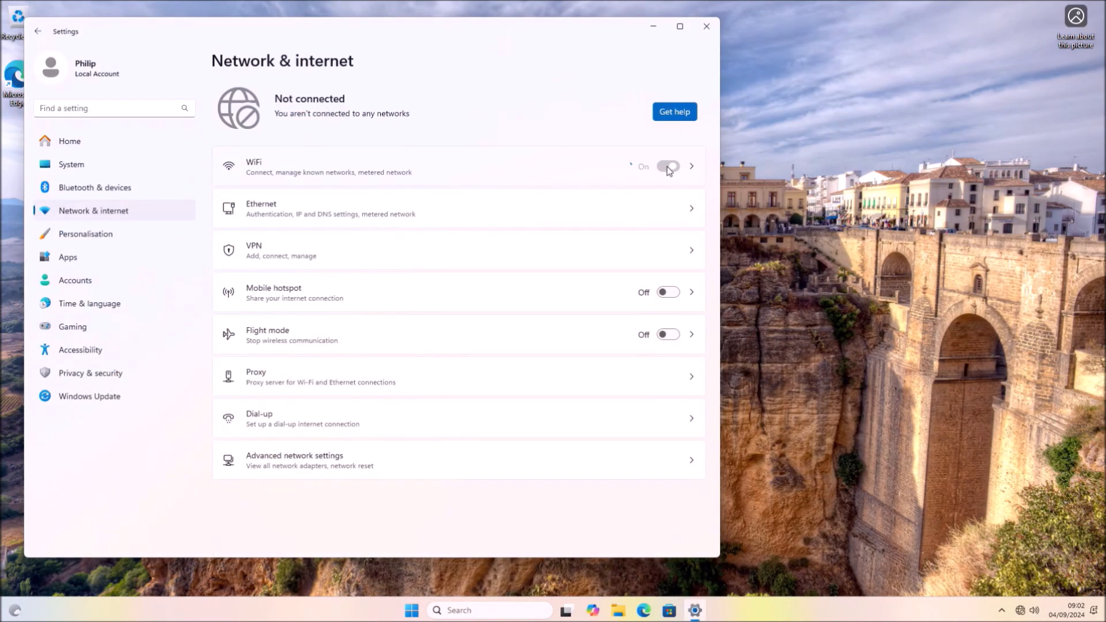
pyautogui.click(412, 611)
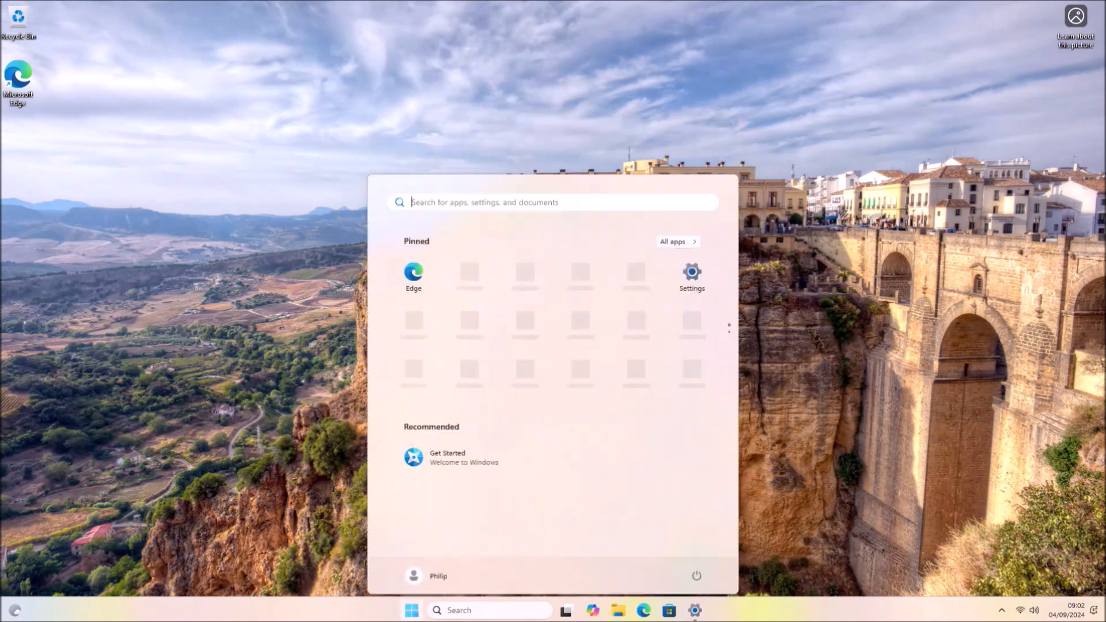